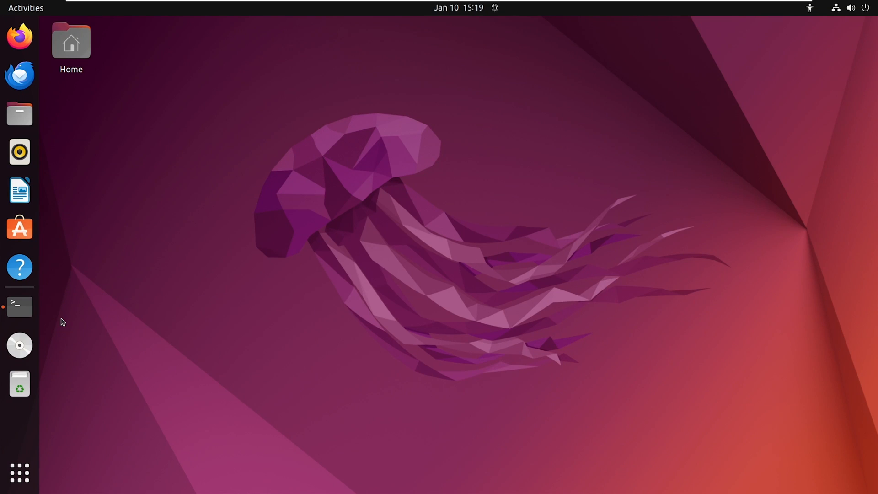
mouse_move(19, 306)
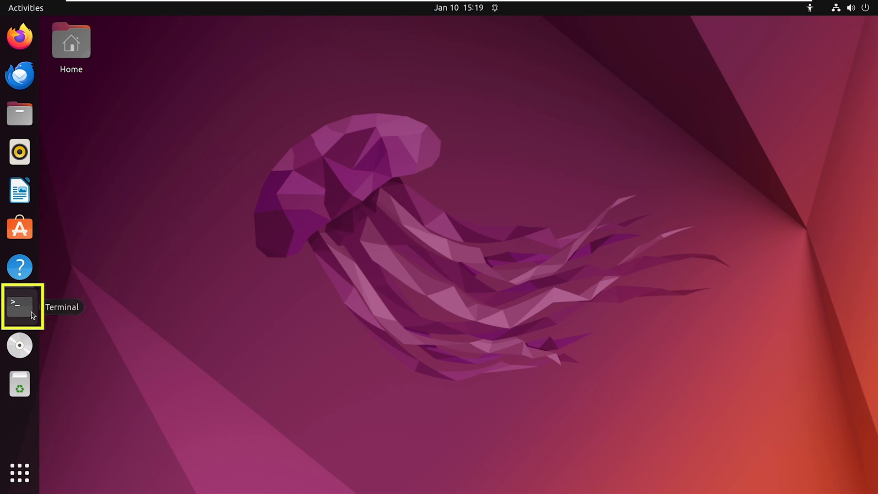
Open a terminal from the dock, read the 'man arp' page, then quit back to the prompt.
click(20, 306)
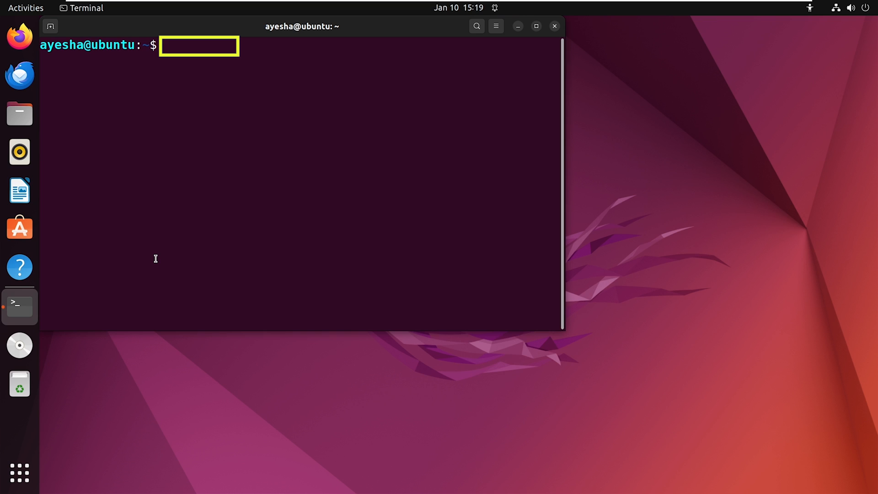
text(man arp)
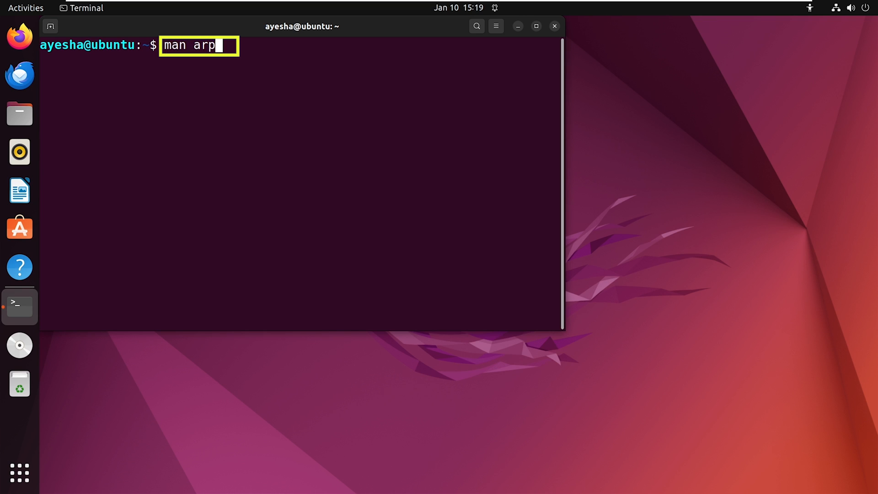
key(Return)
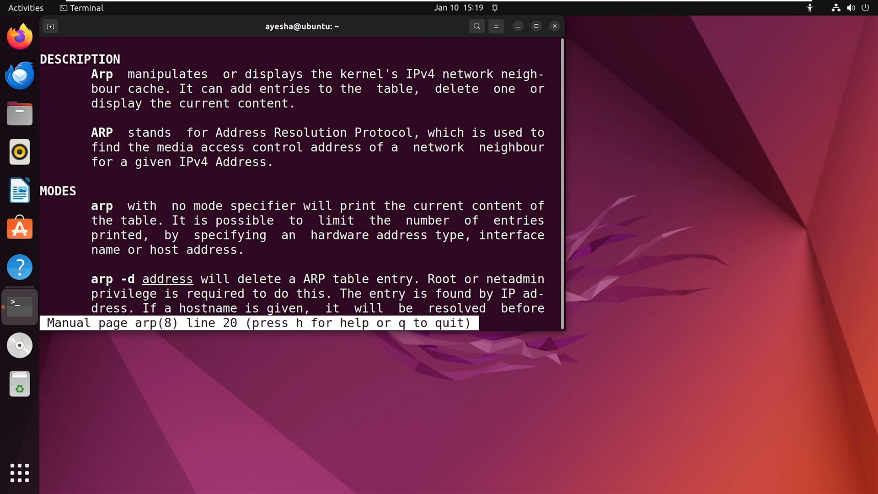
scroll(down, 3)
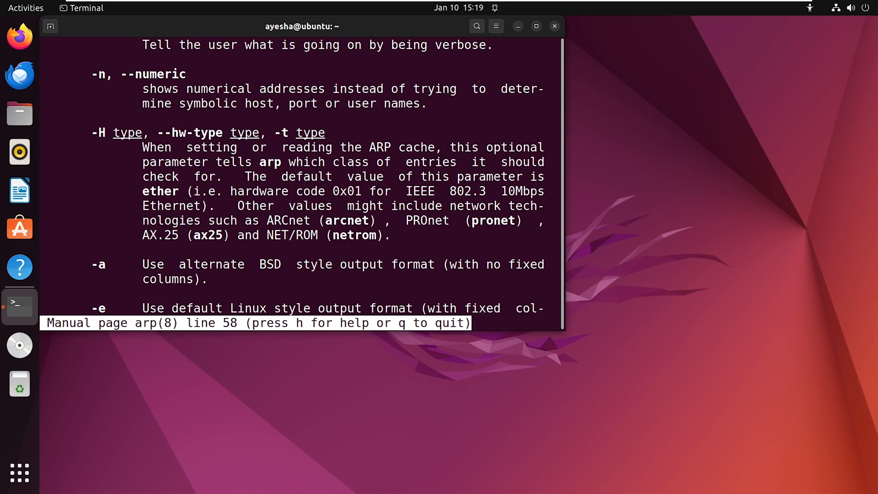
key(q)
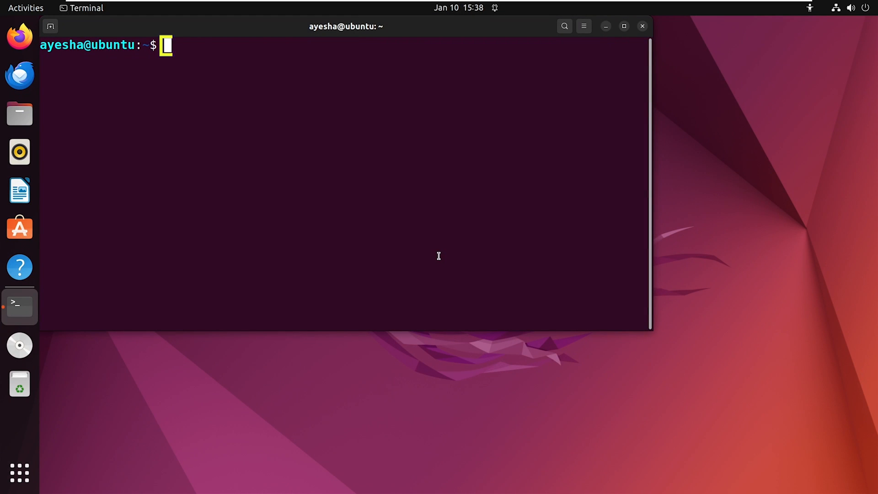
Run plain 'arp' to list the current neighbour cache entries.
text(arp)
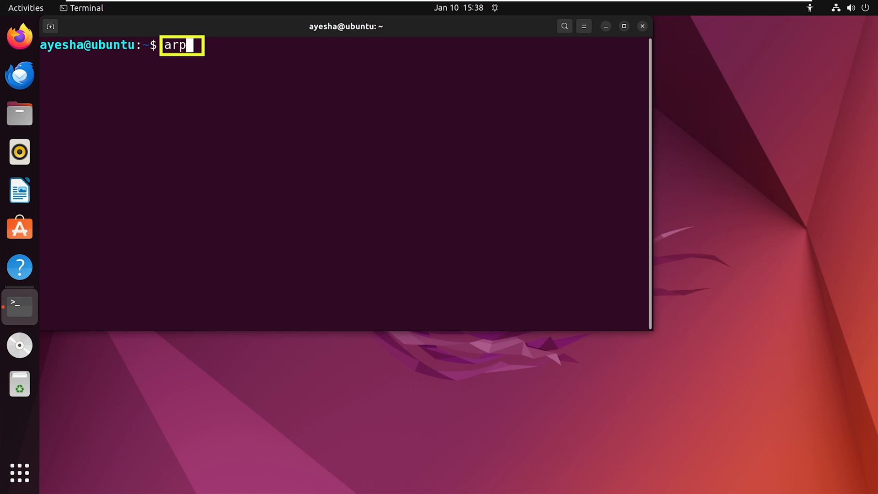
key(Return)
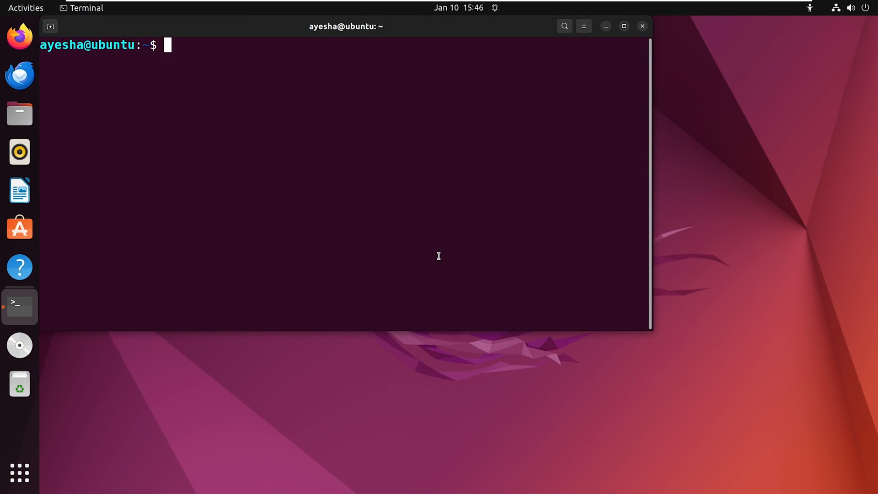
Run 'arp -a' to show the cache in BSD-style output.
text(a)
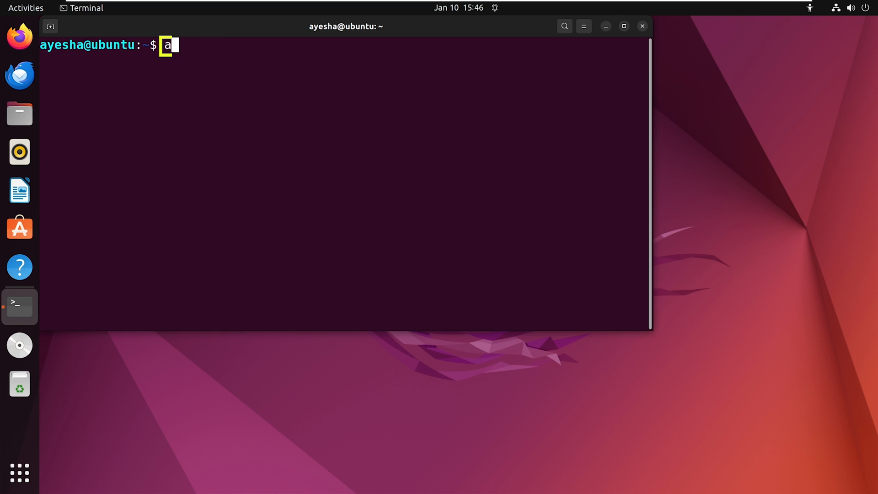
text(rp -a)
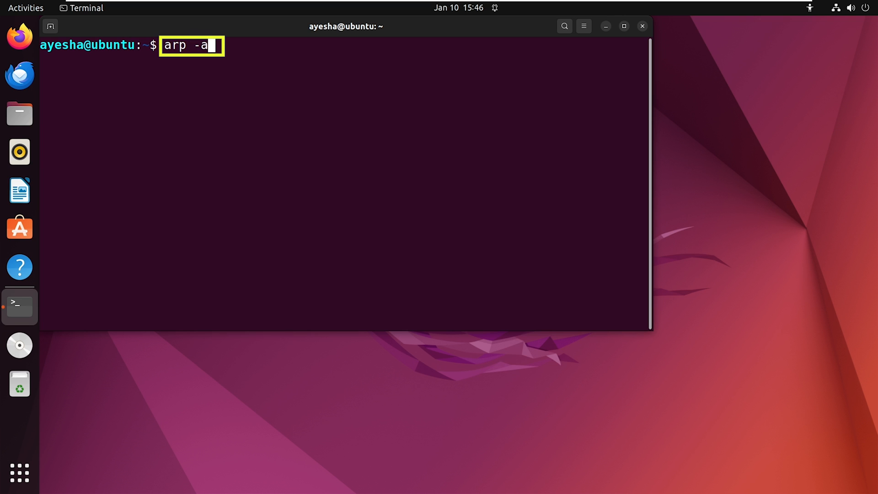
key(Return)
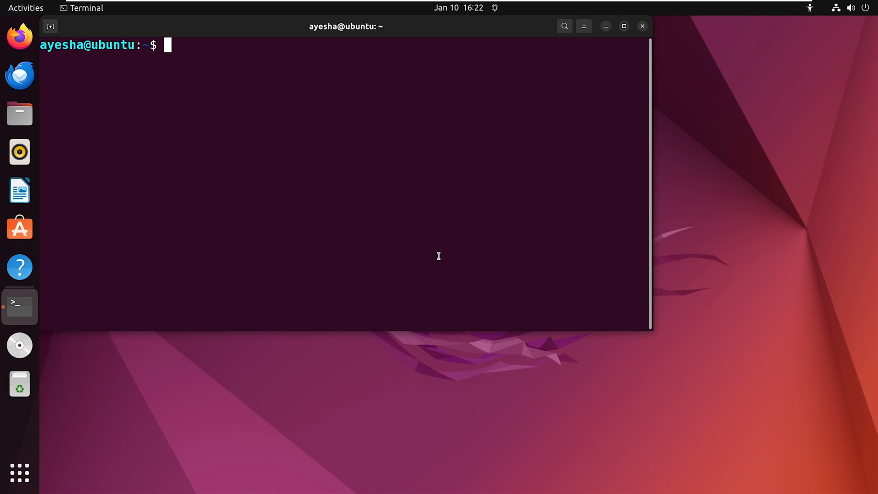
Run the verbose arp listing showing the gateway's hardware address, flags and interface ens33.
text(arp)
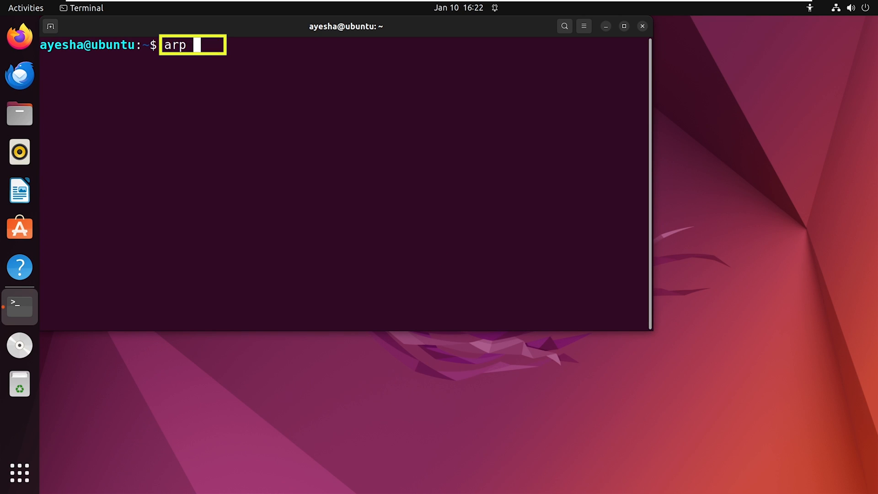
key(Return)
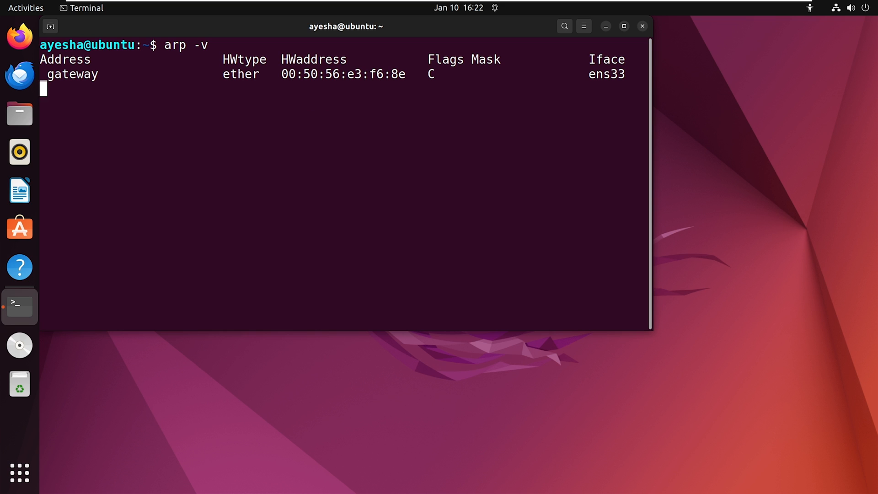
key(Return)
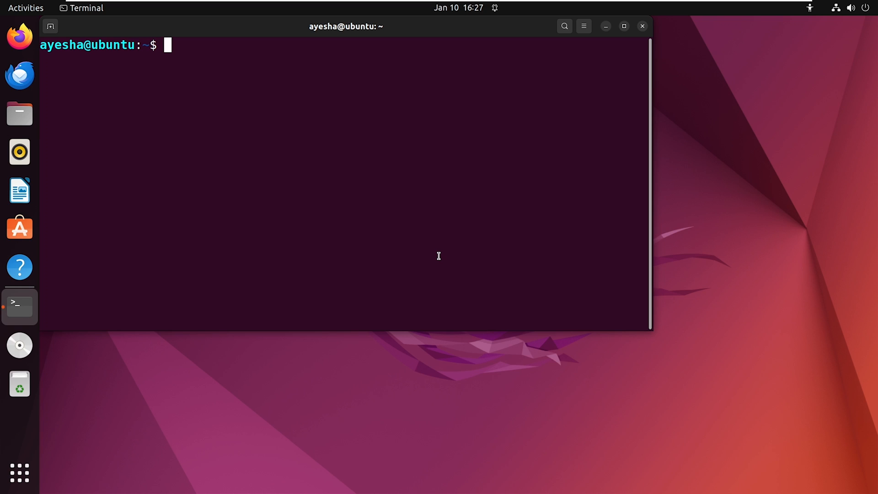
Run arp with another option letter to list the cache differently.
text(a)
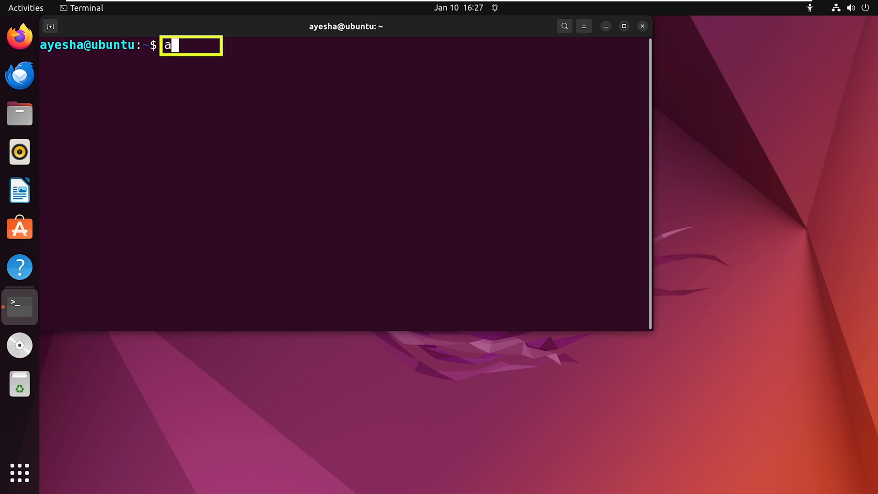
text(rp -)
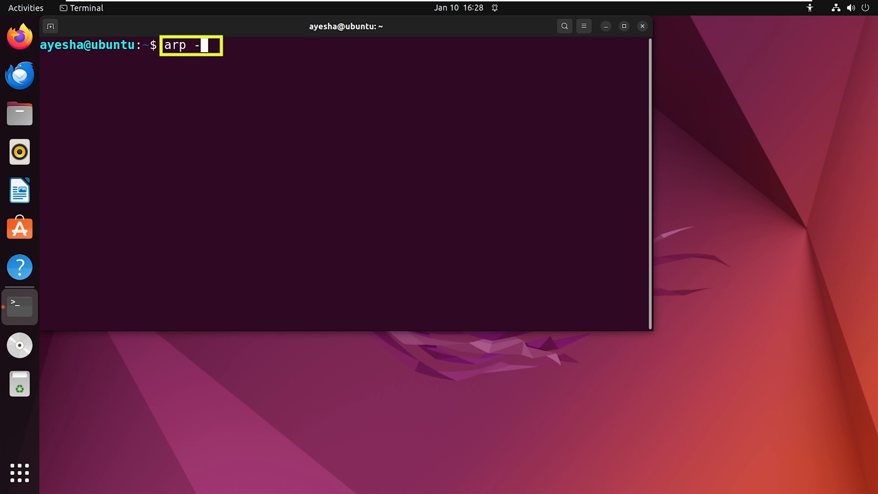
key(Return)
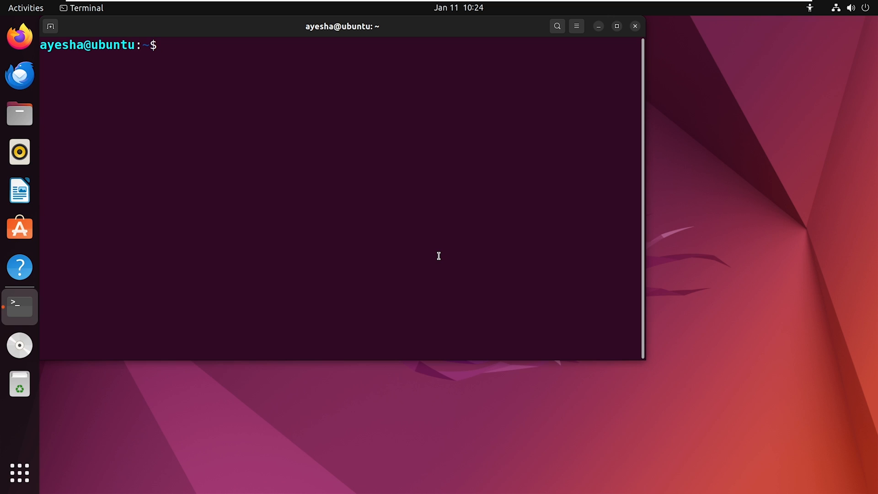
Delete the 192.168.235.254 entry from the cache with 'sudo arp -d'.
text(ar)
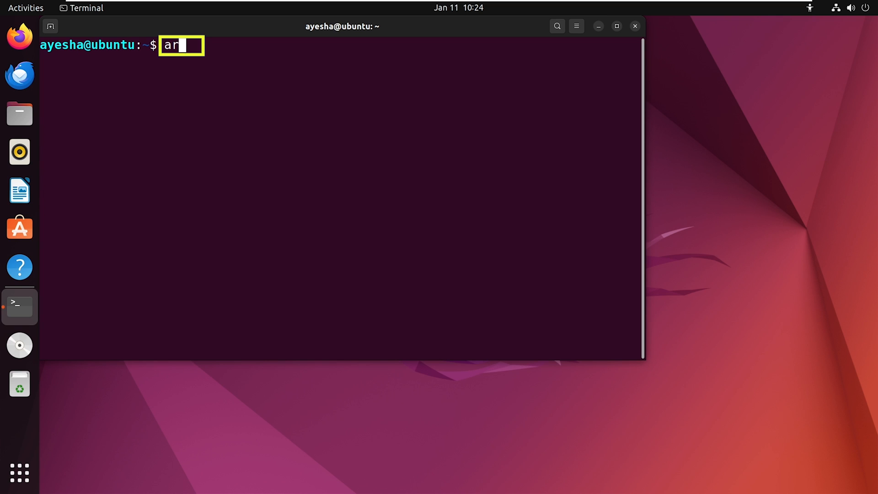
key(Return)
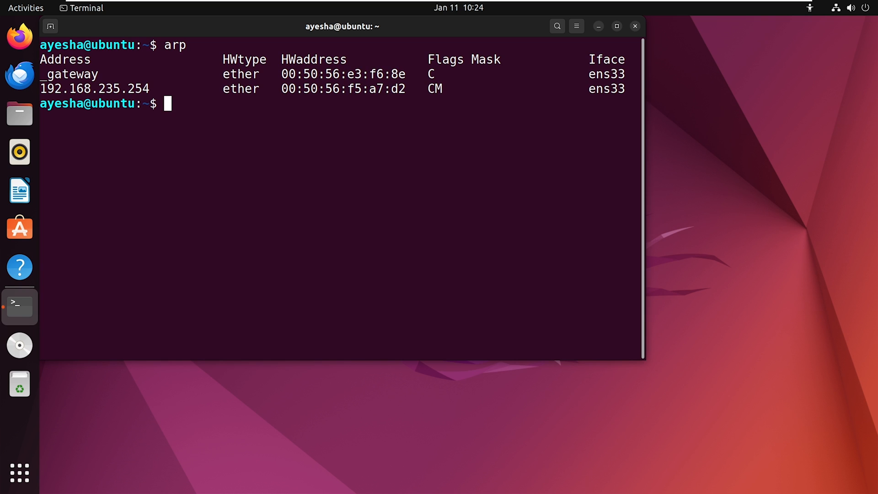
mouse_move(512, 300)
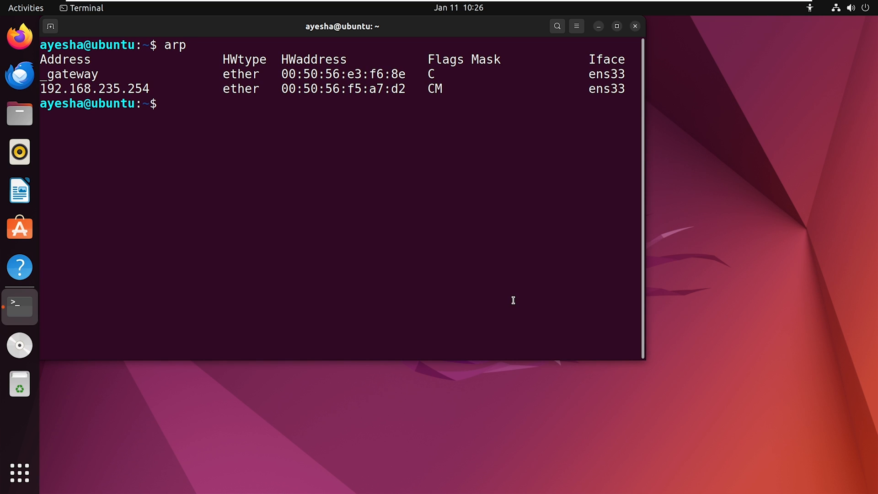
text(sudo arp)
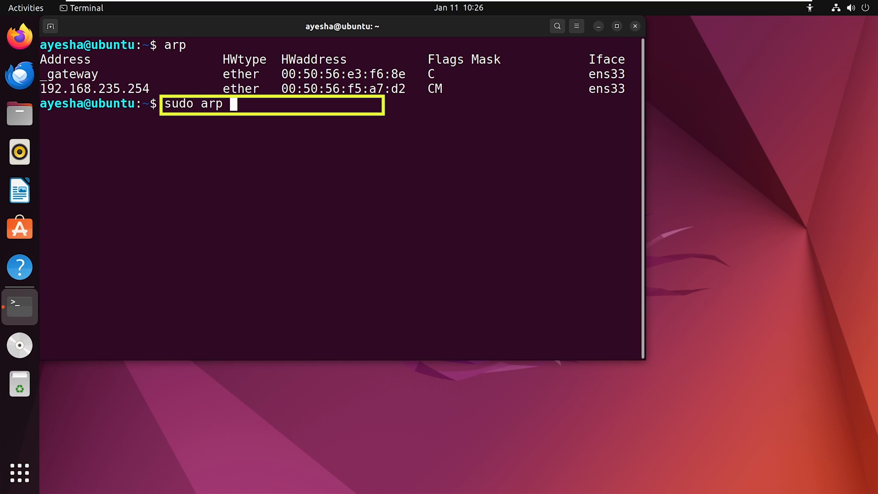
text(-d)
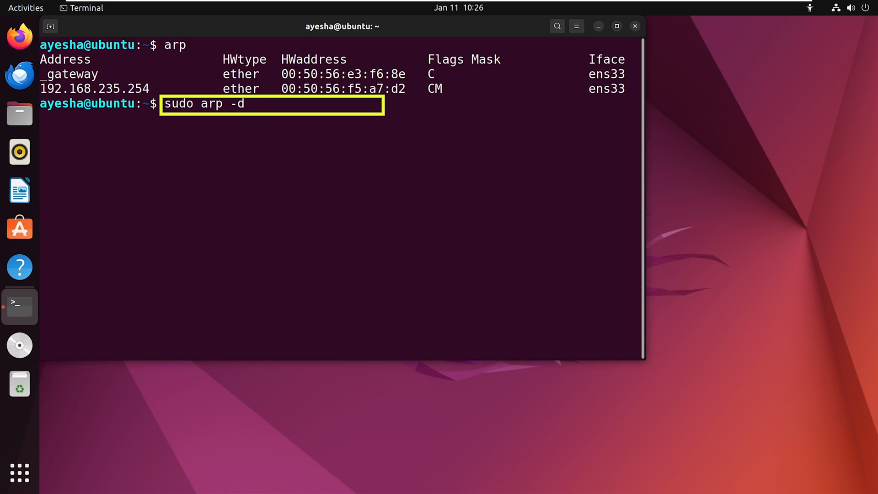
text(1)
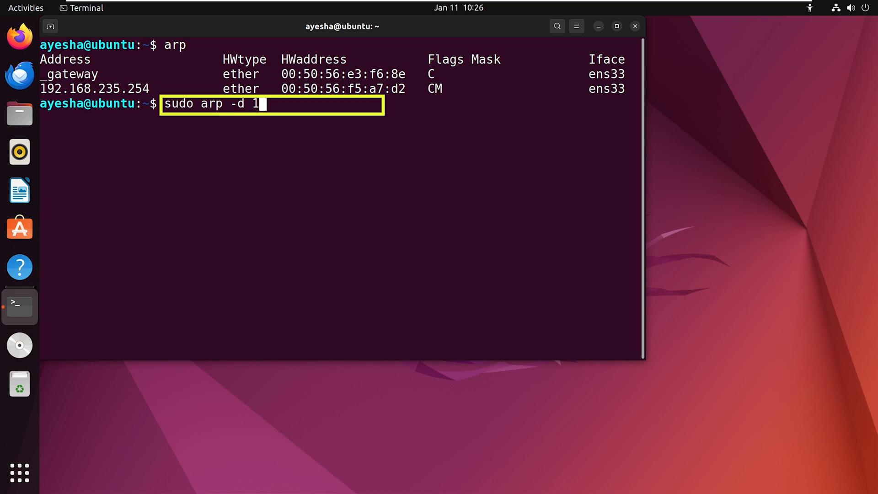
text(92.)
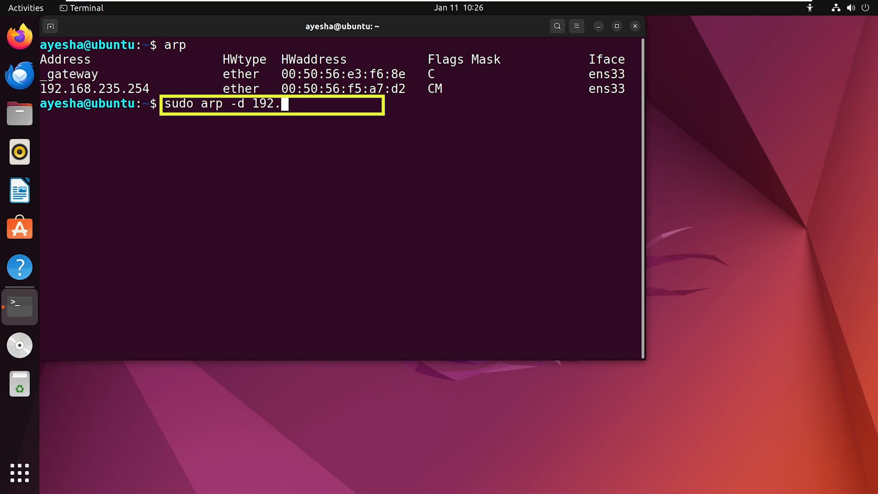
text(168.2)
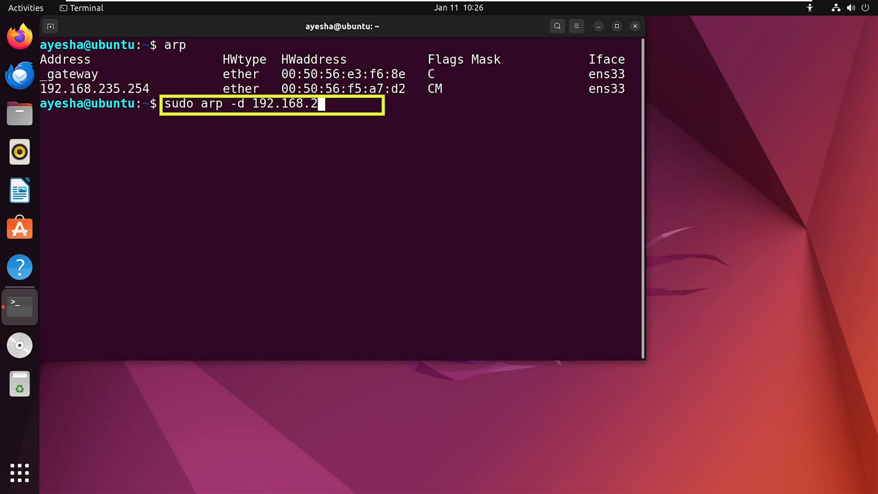
text(35.254)
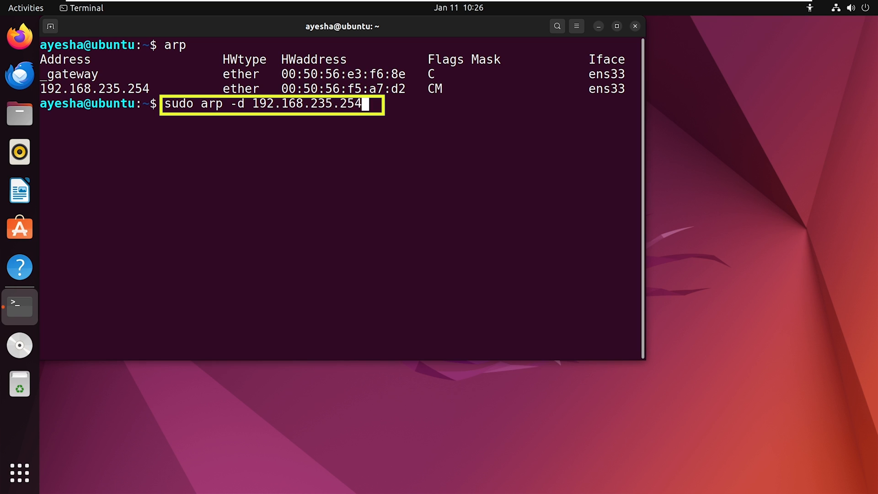
key(Return)
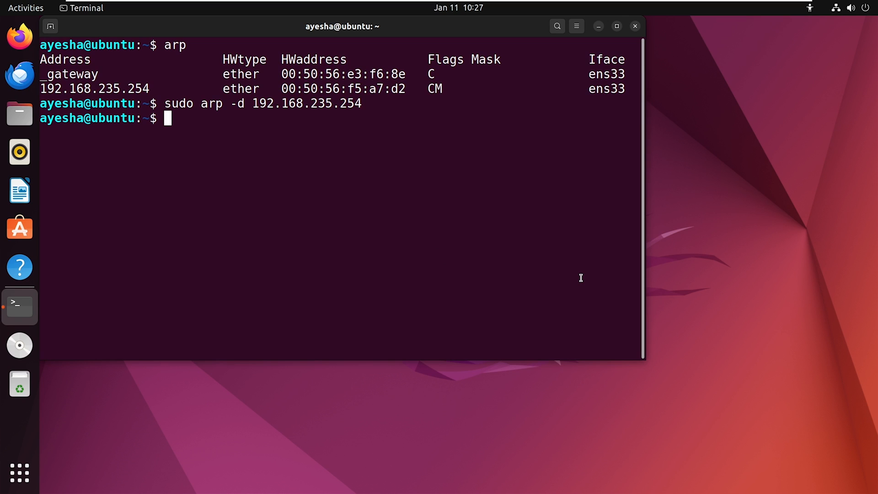
Run 'arp' again to confirm the entry is gone from the cache.
text(arp)
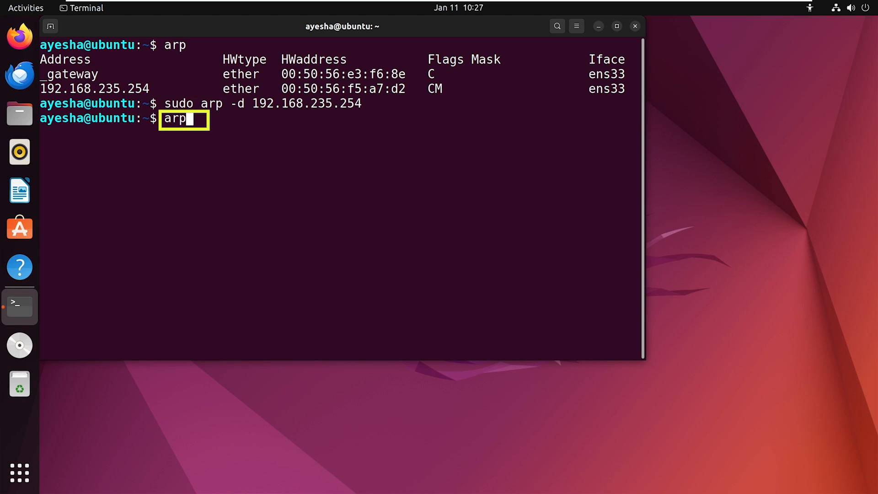
key(Return)
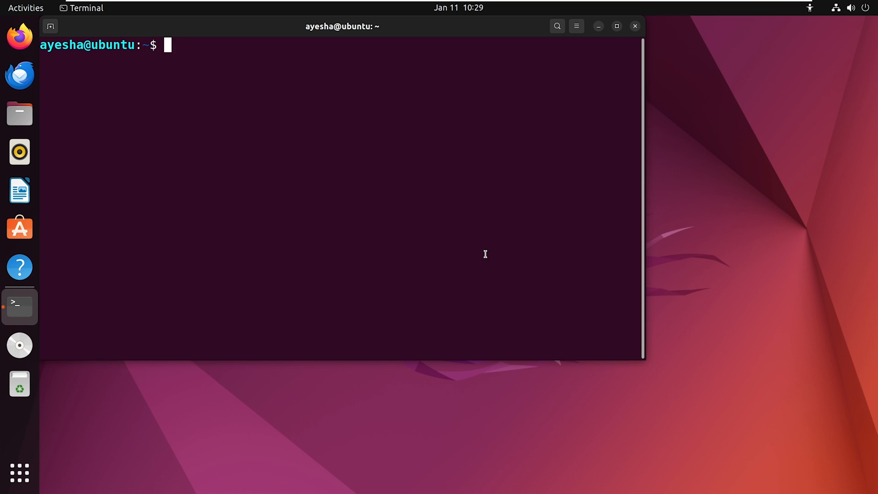
Run 'arp -a 192.168.235' to look up that host in the cache.
text(arp -)
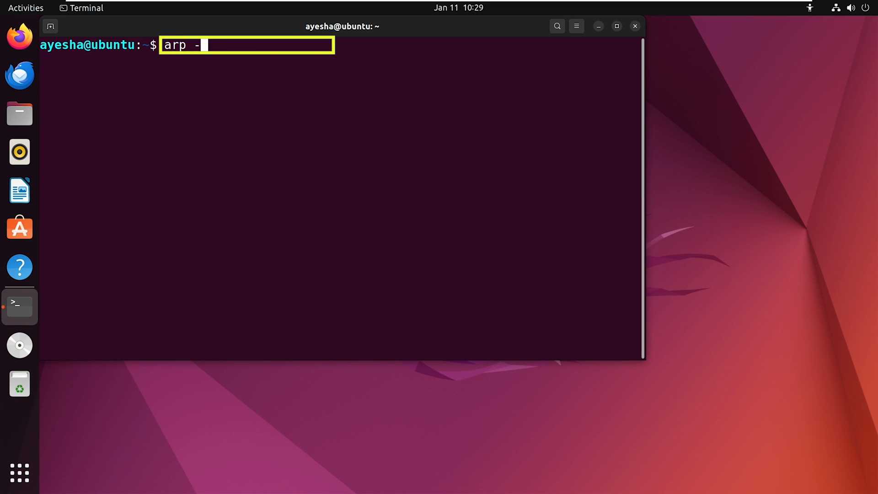
text(a)
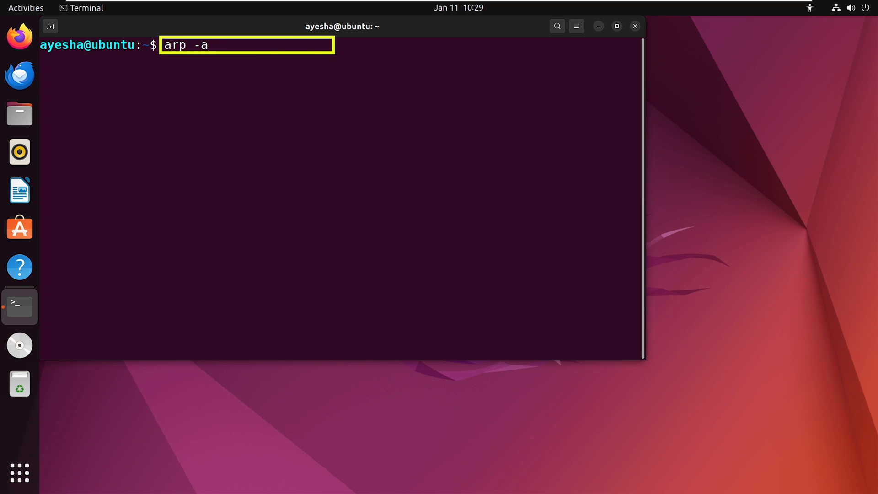
text(192)
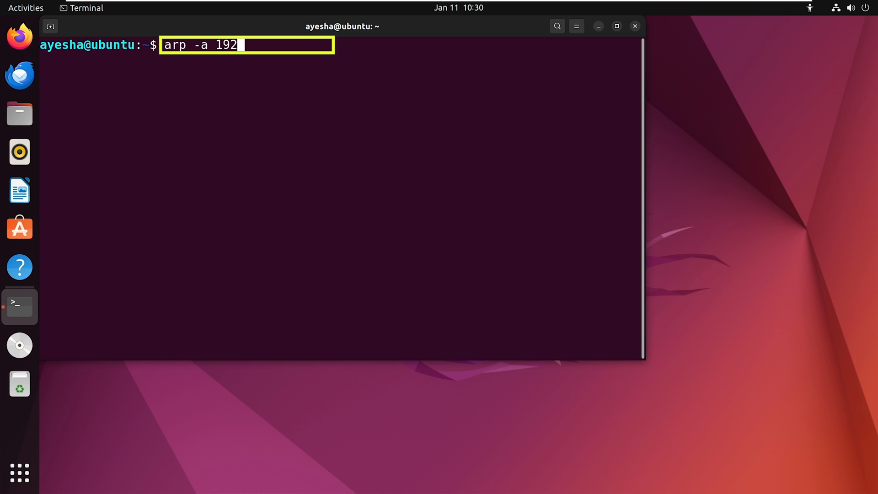
text(.168.)
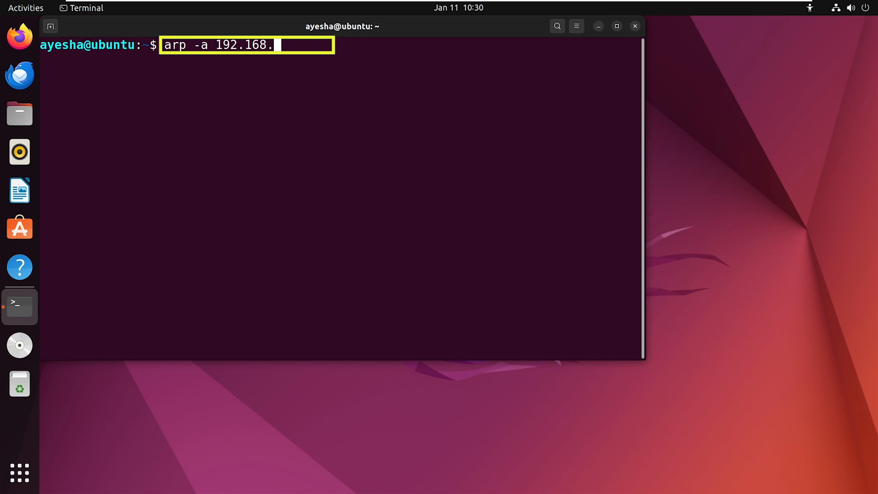
text(235)
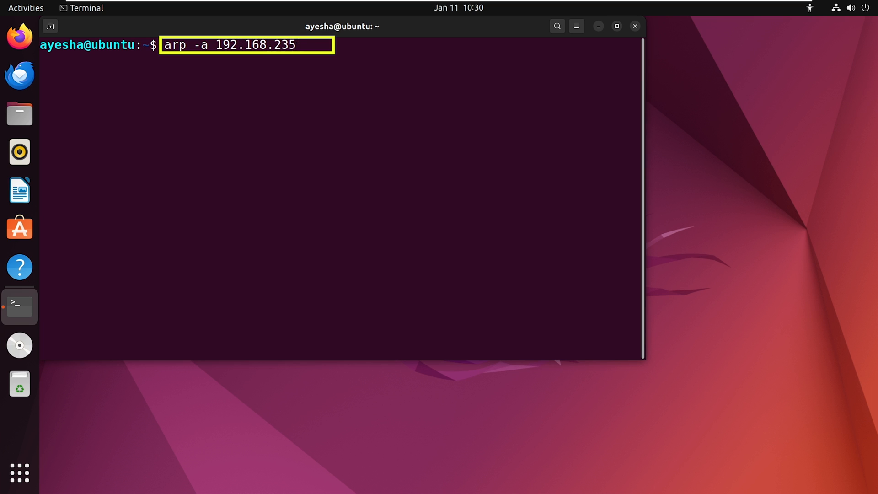
key(Return)
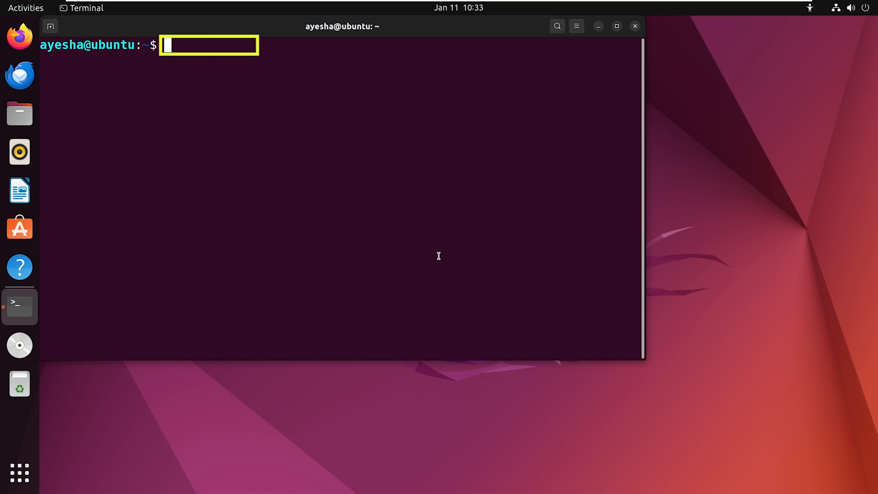
Run 'arp -H ether' to list only Ethernet-type entries: _gateway and 192.168.235.254.
text(arp -H)
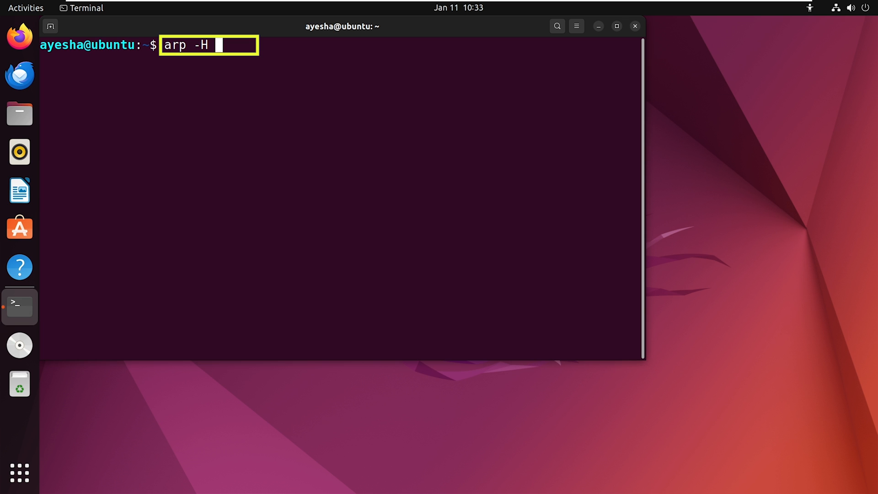
text(ether)
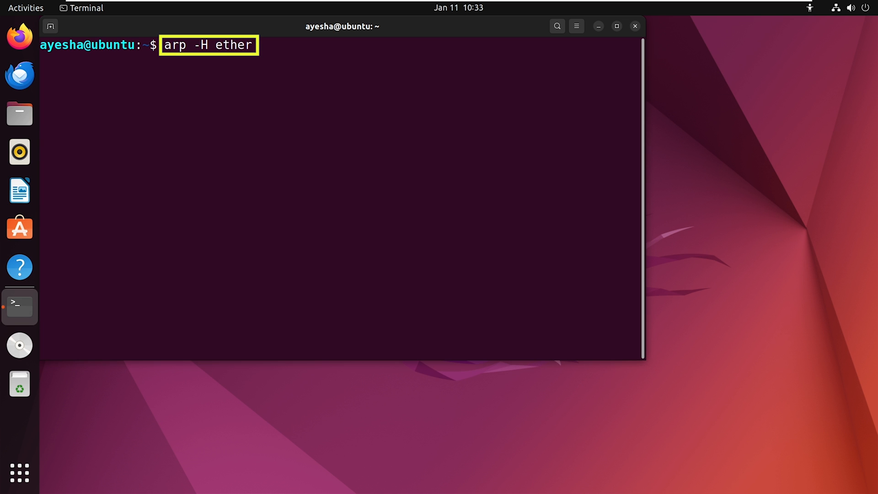
key(Return)
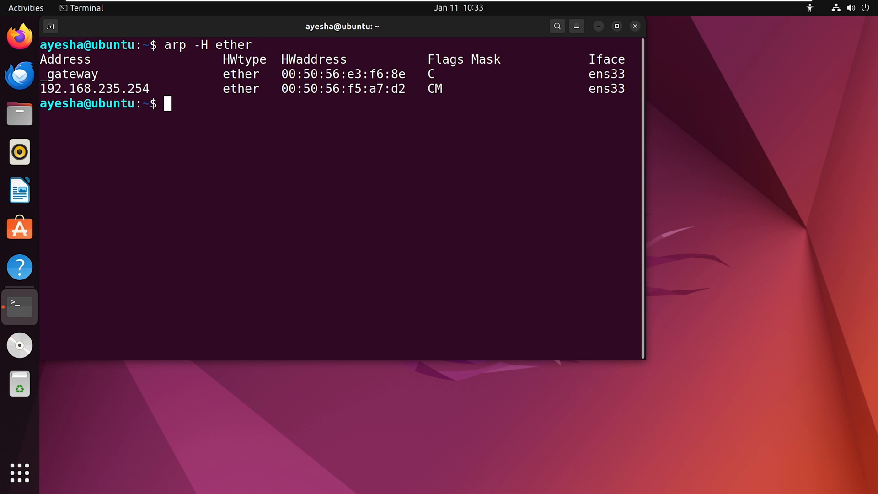